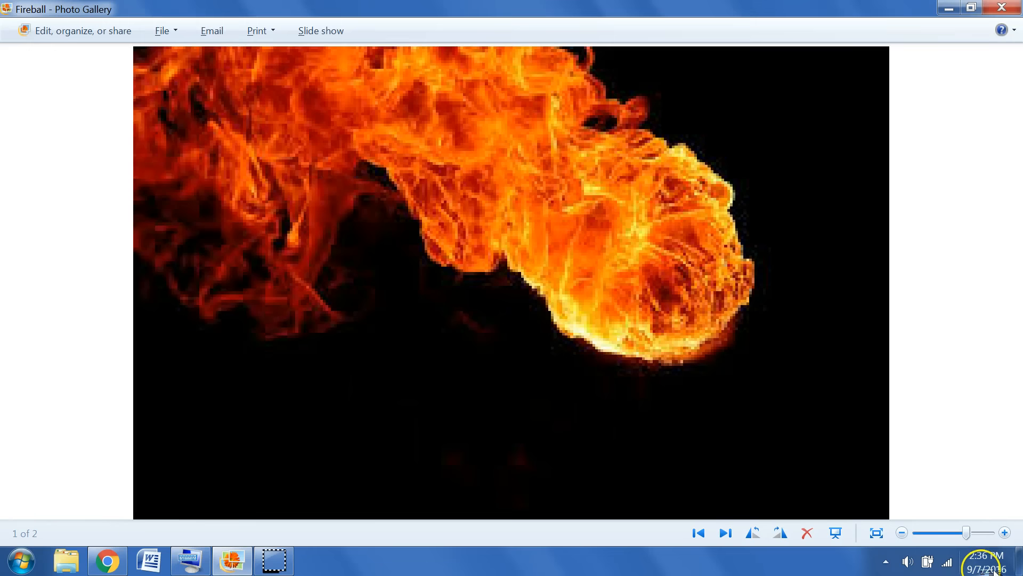
Show the Fireball photo, then bring up Geminid_4.jpg in the Chrome window.
{"action": "left_click", "coordinate": [983, 563]}
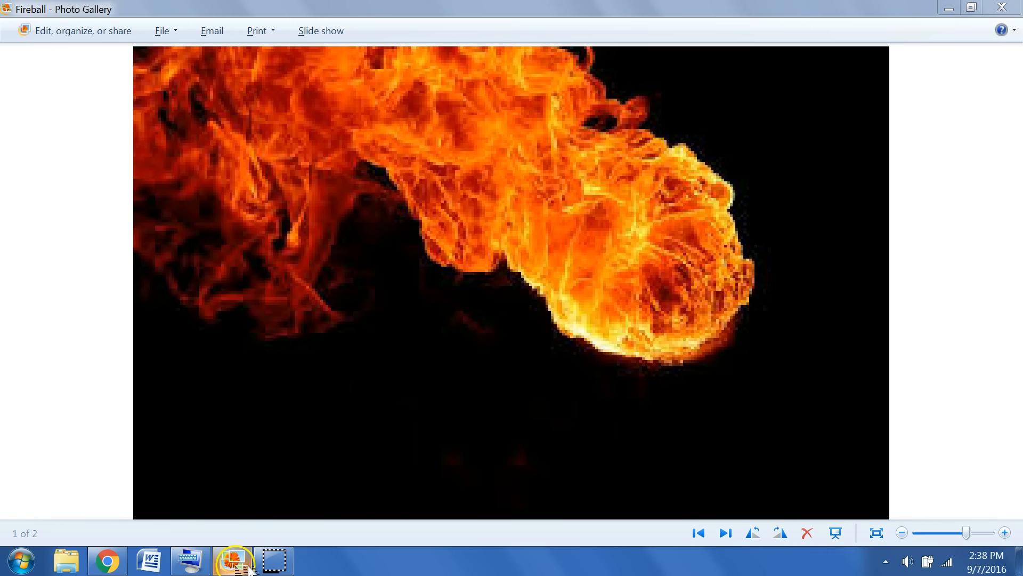
{"action": "mouse_move", "coordinate": [189, 560]}
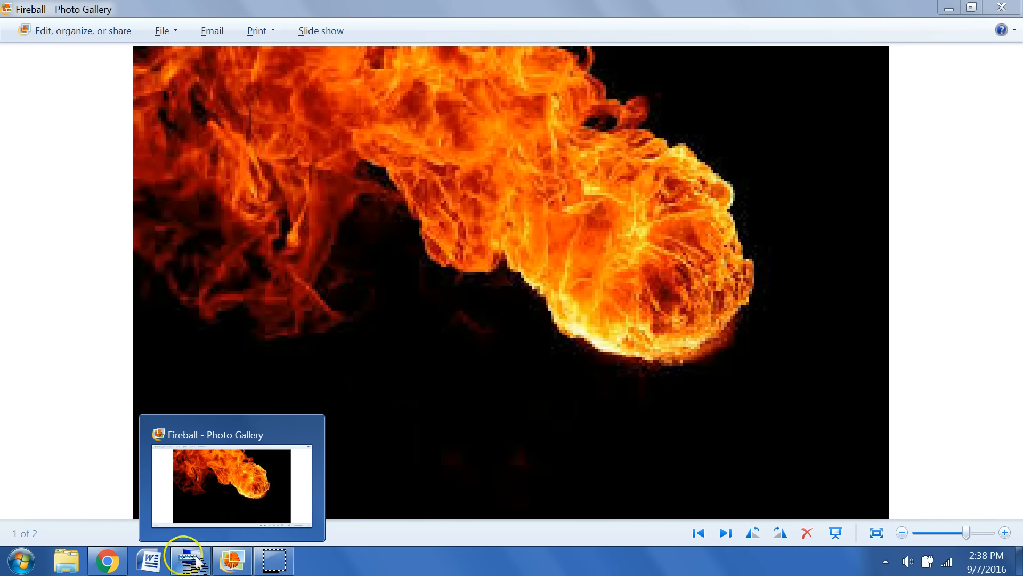
{"action": "left_click", "coordinate": [109, 556]}
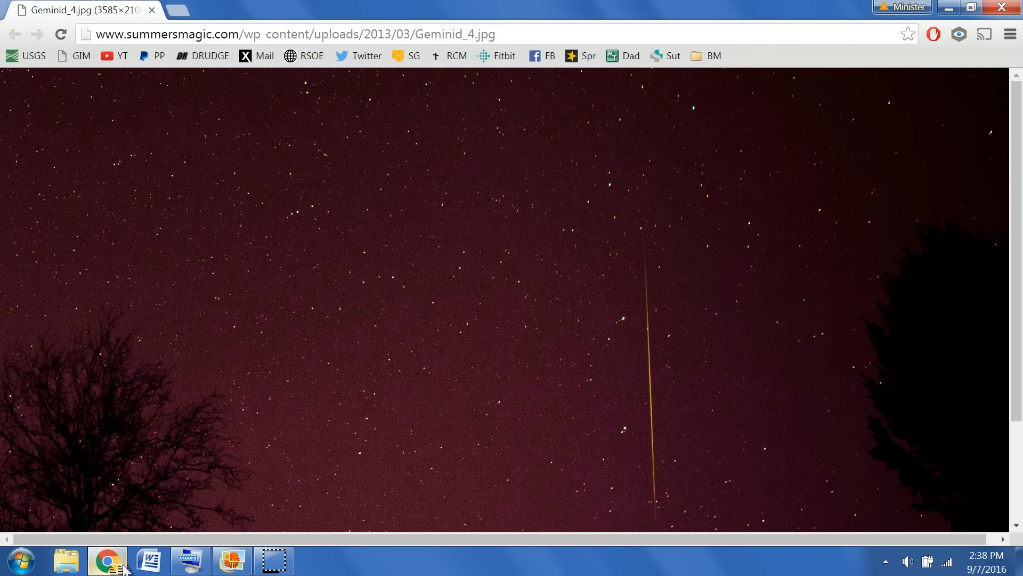